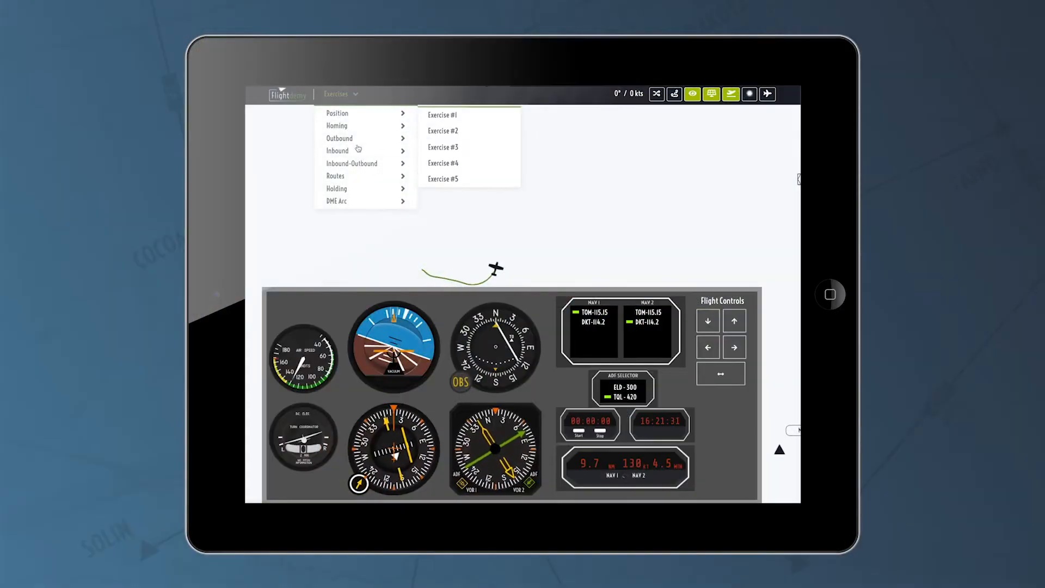
# Load Inbound-Outbound Exercise #4 so its briefing (radials via MATRO and SANTO) appears
pyautogui.click(444, 163)
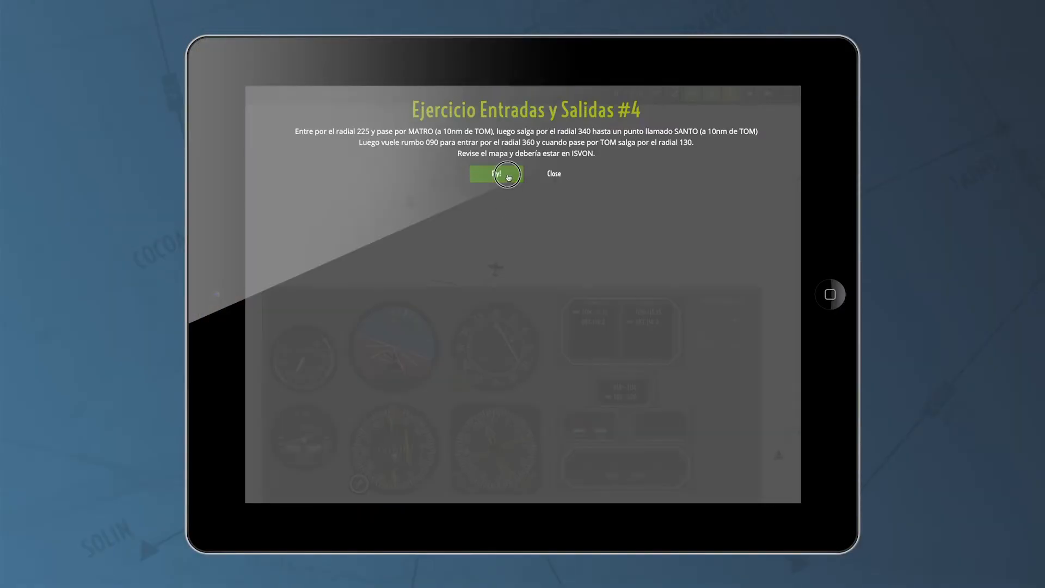